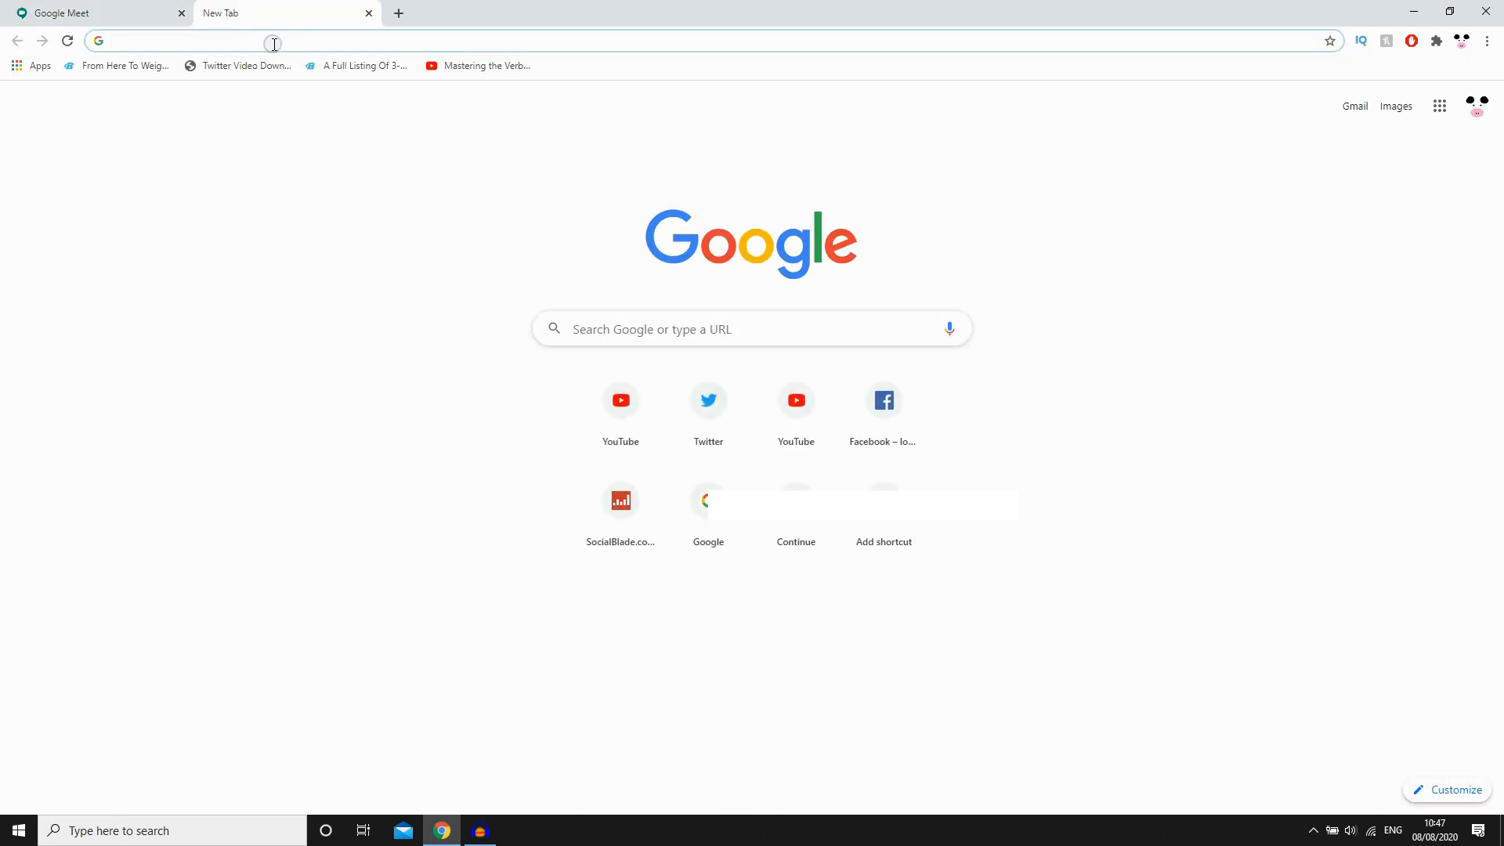
- Load calendar.google.com to show the week of August 2–8, 2020
text(http://calendar.google.com/)
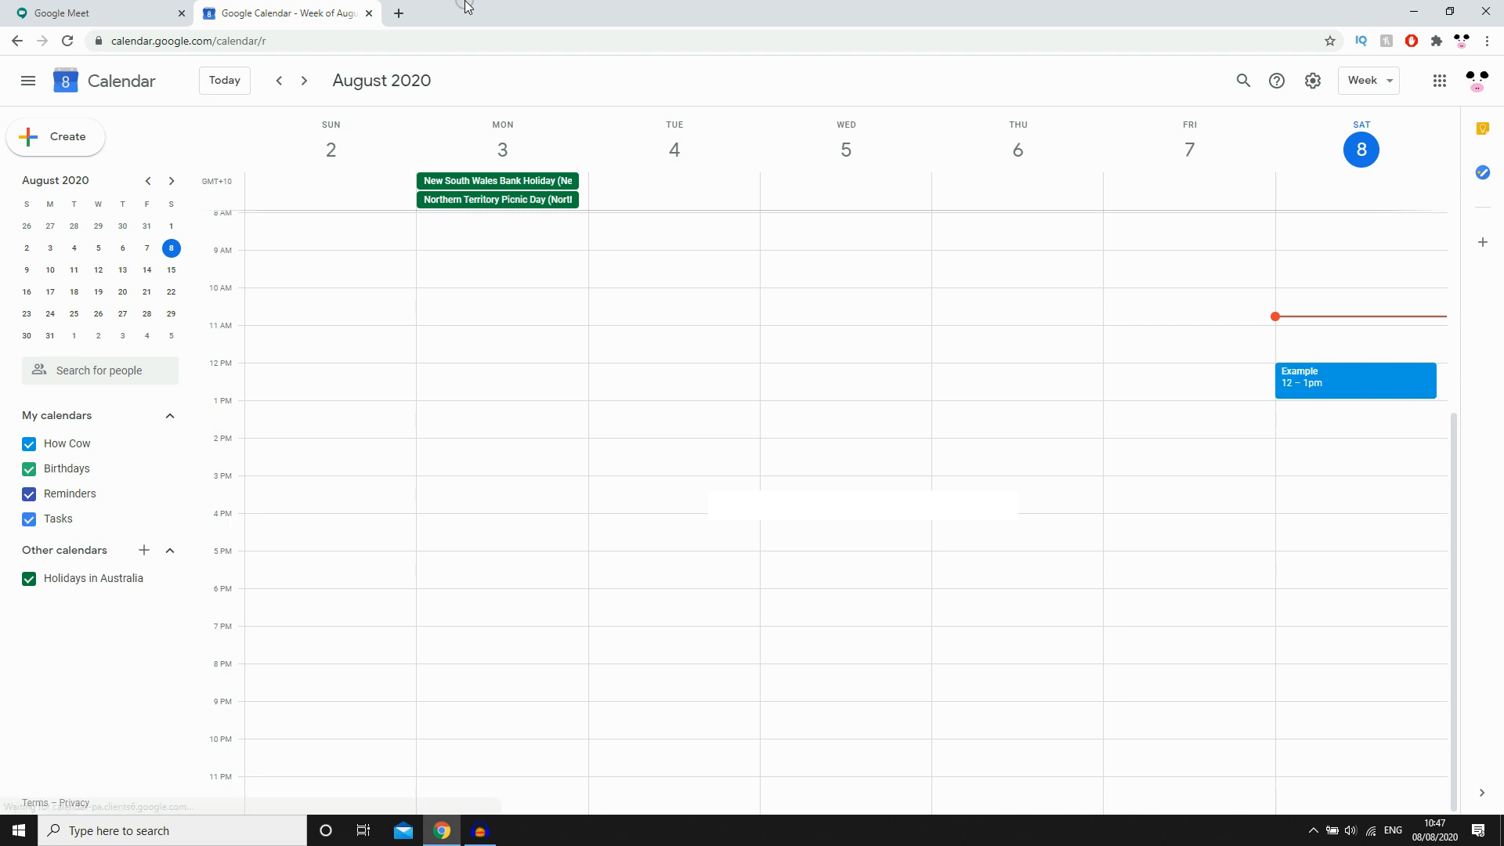
- Delete the Example event at 12–1pm on Saturday 8 August from the calendar
click(1301, 367)
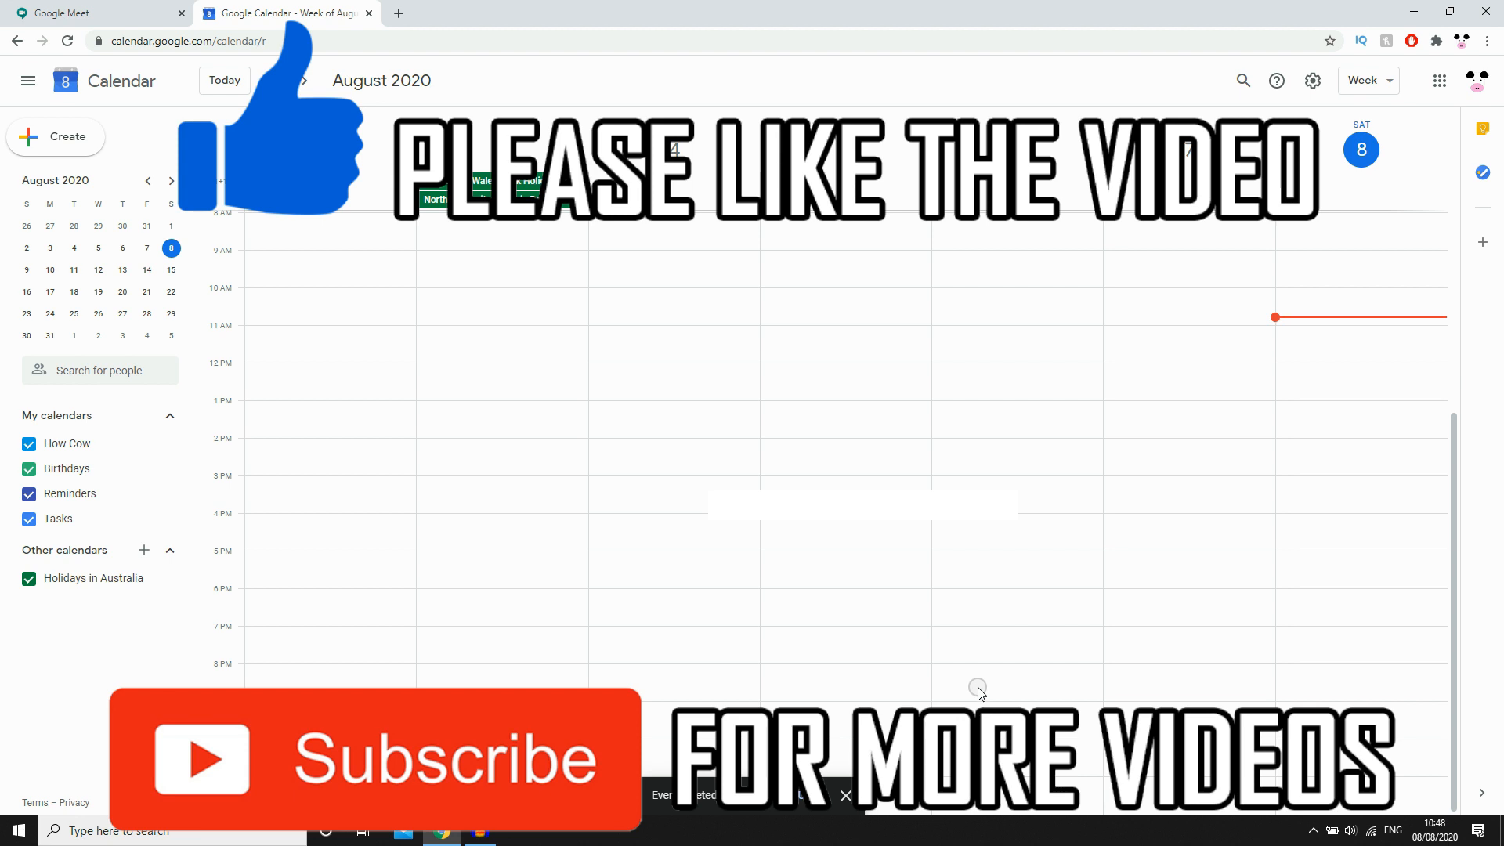
mouse_move(1296, 321)
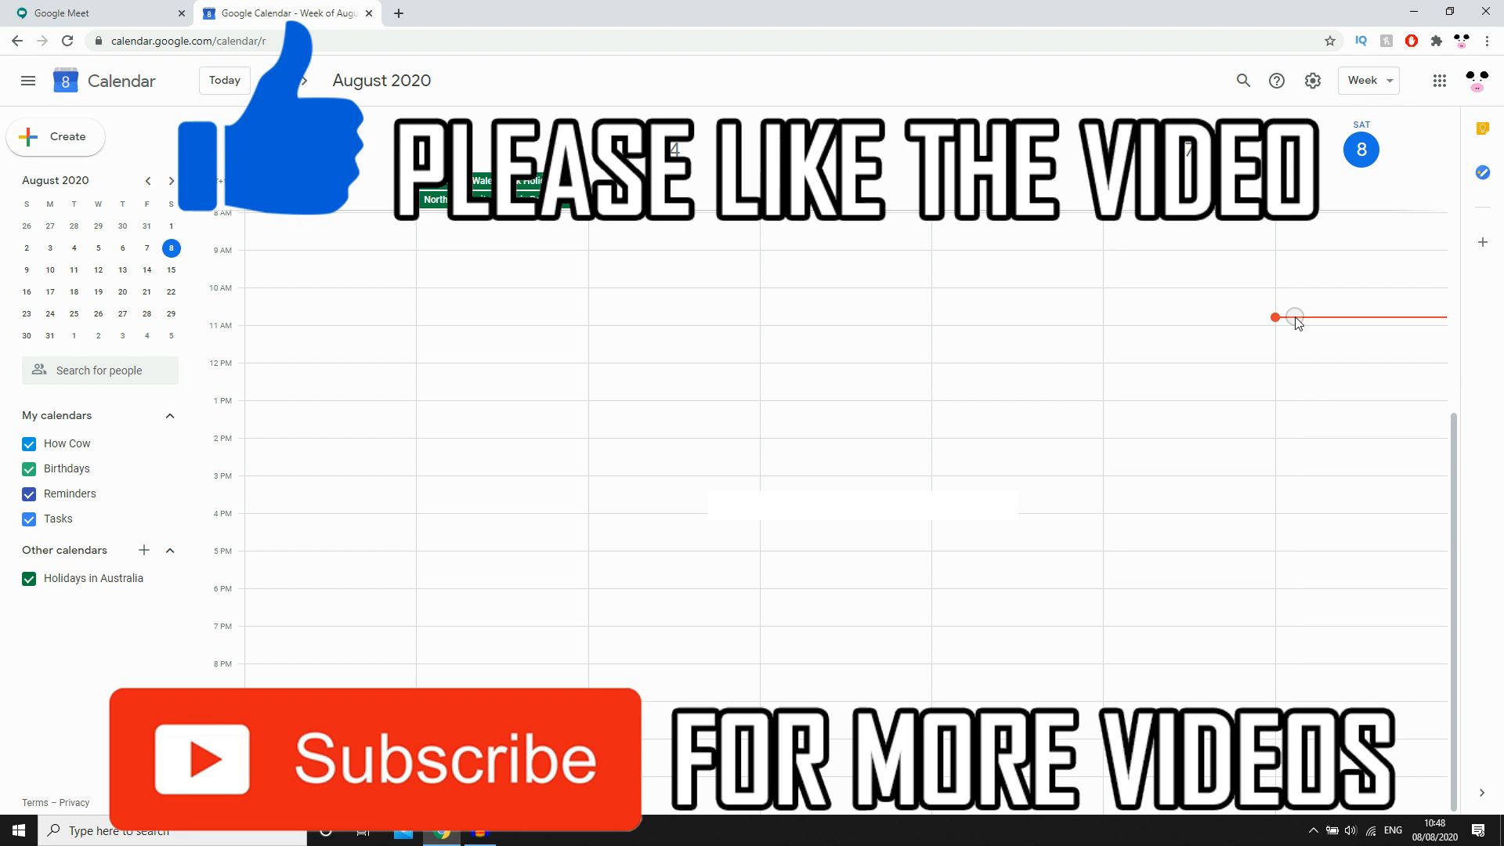